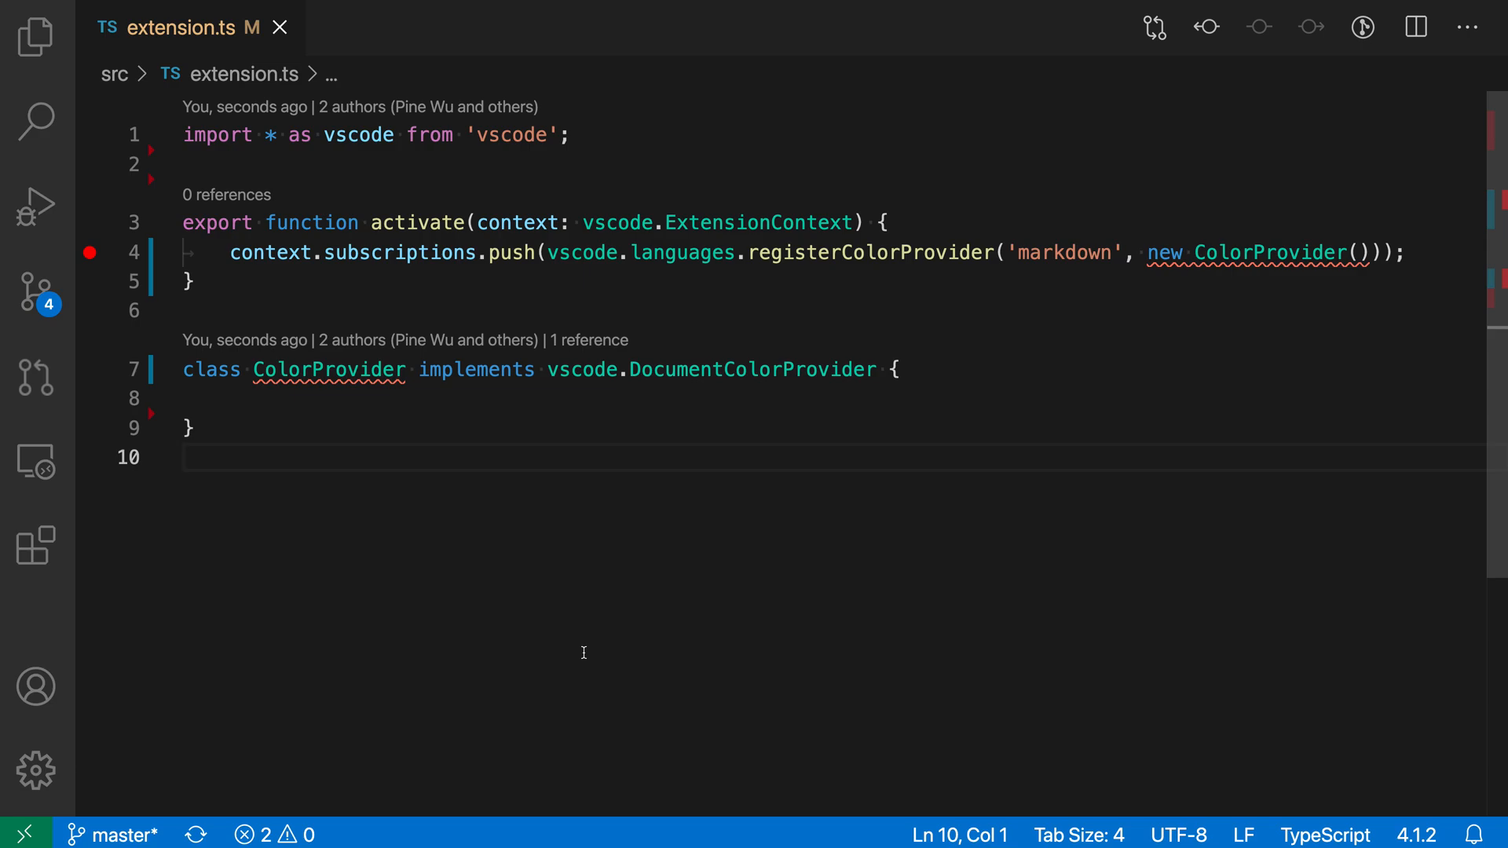
mouse_move(345, 402)
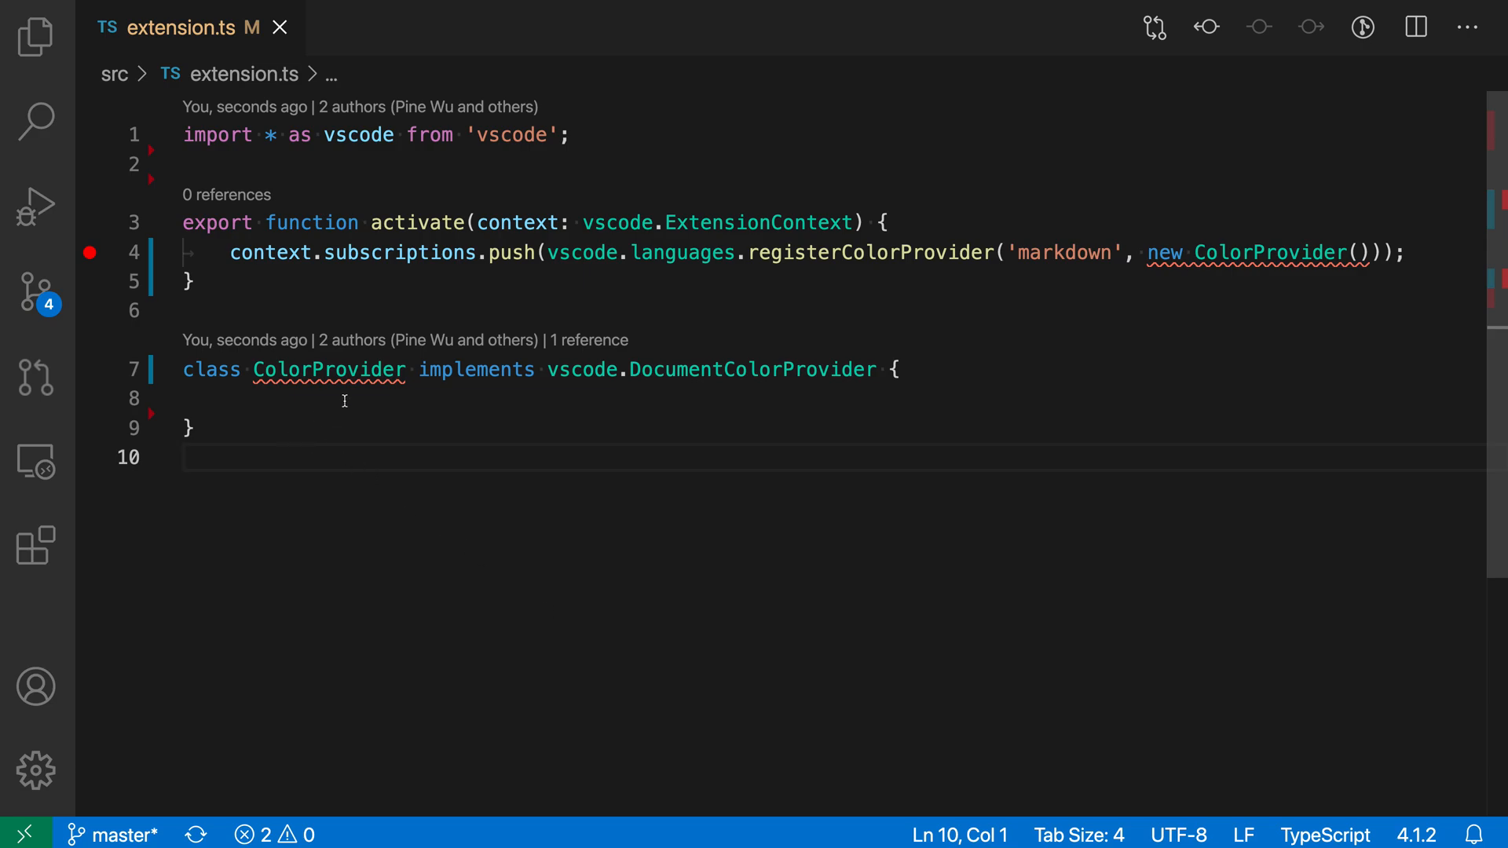
mouse_move(329, 370)
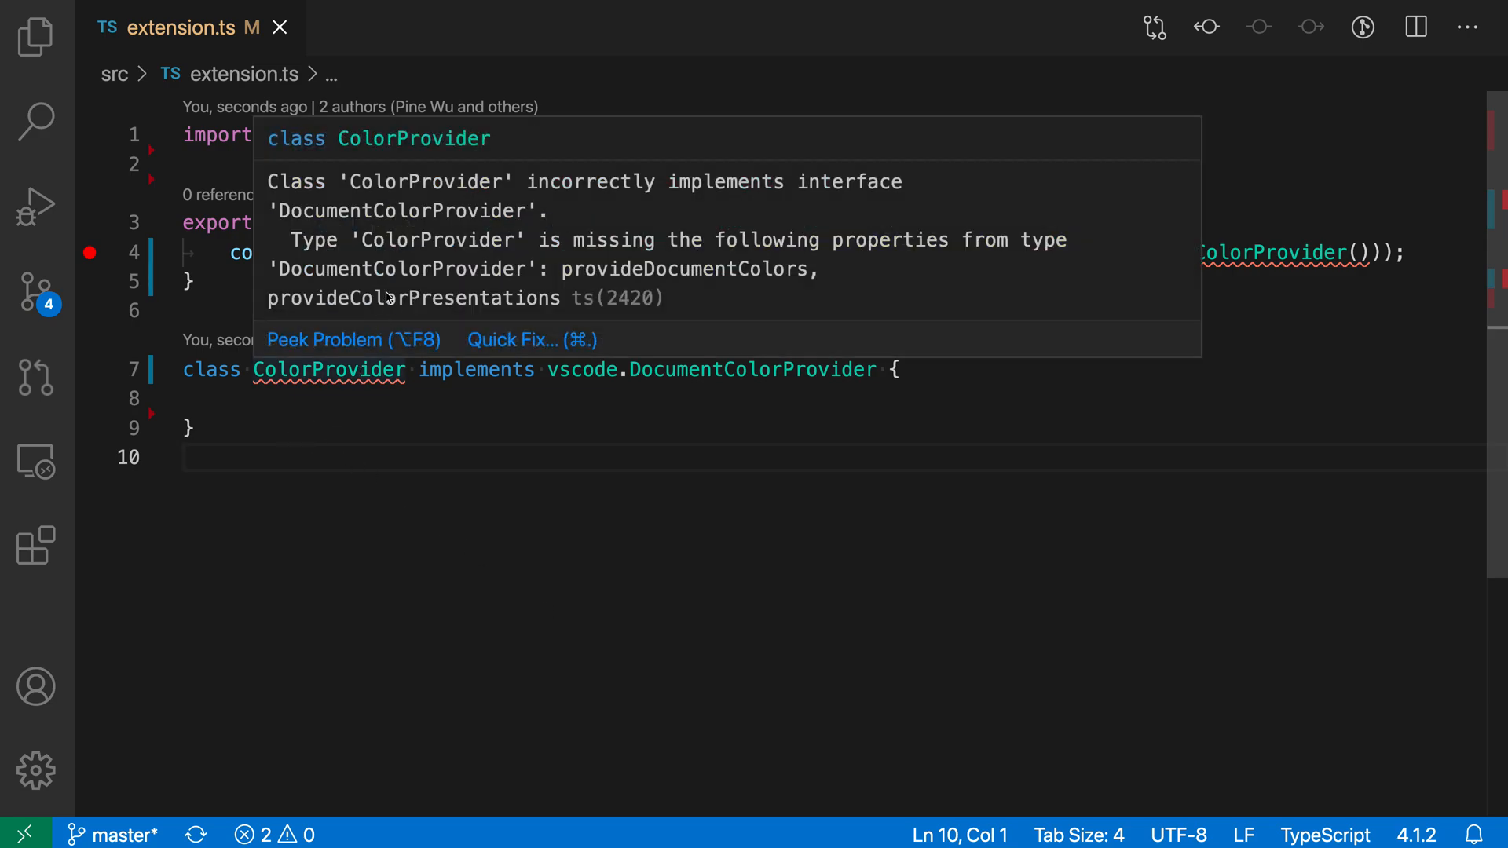
mouse_move(429, 233)
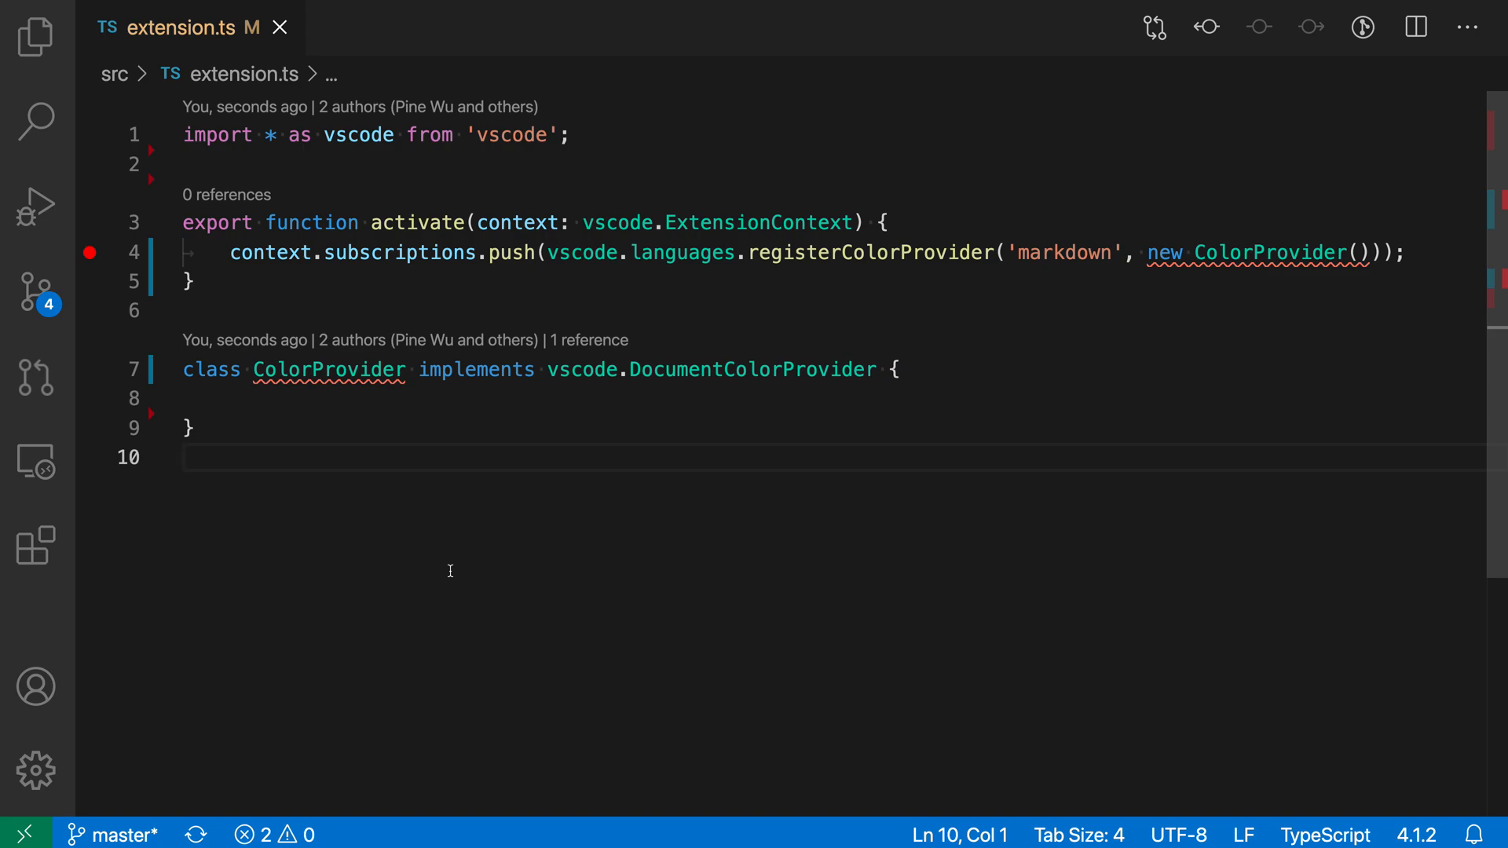
mouse_move(713, 694)
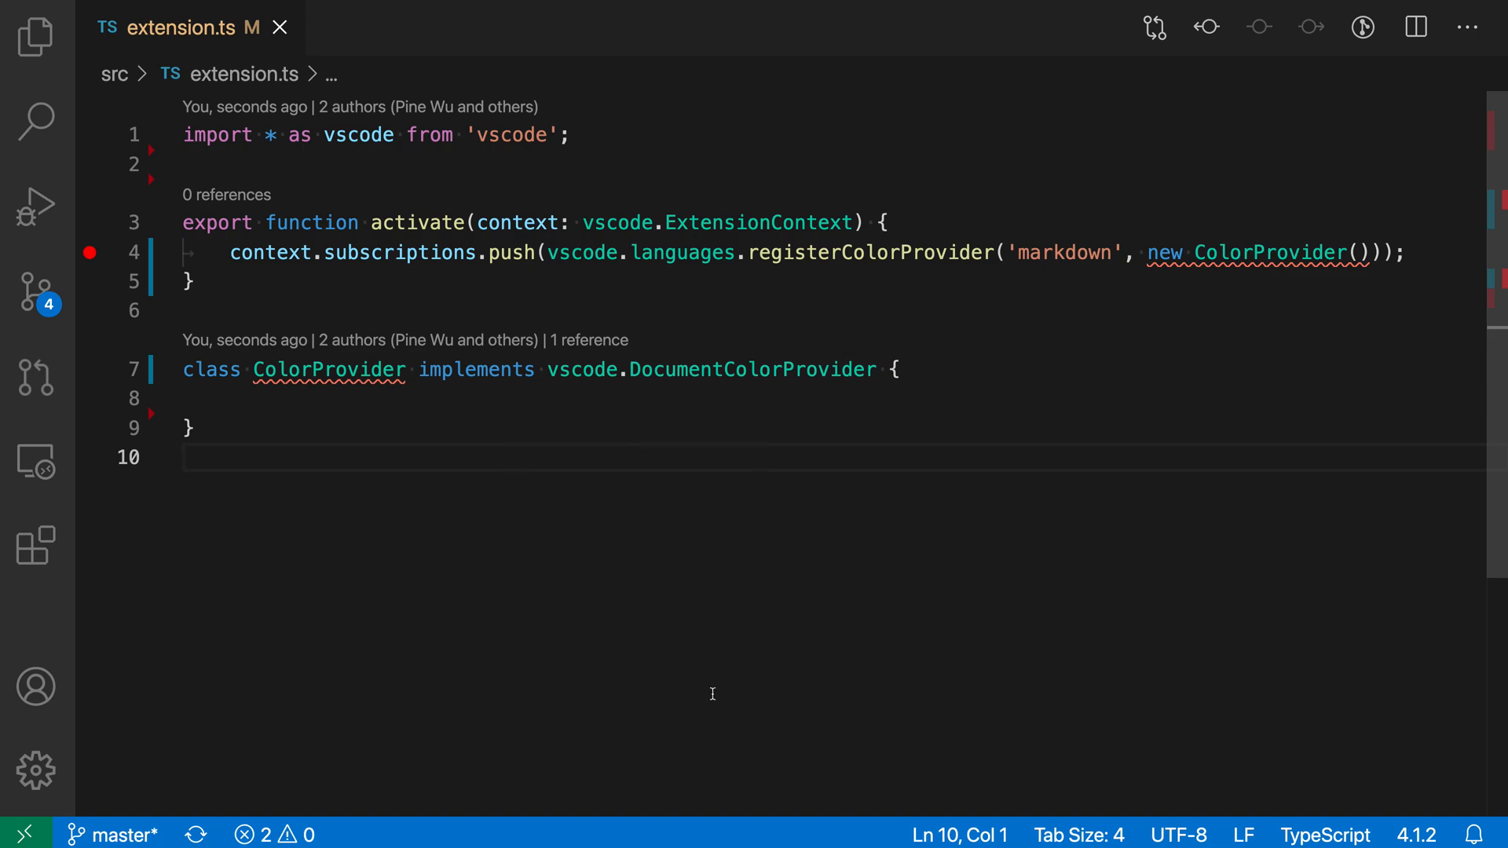
mouse_move(438, 618)
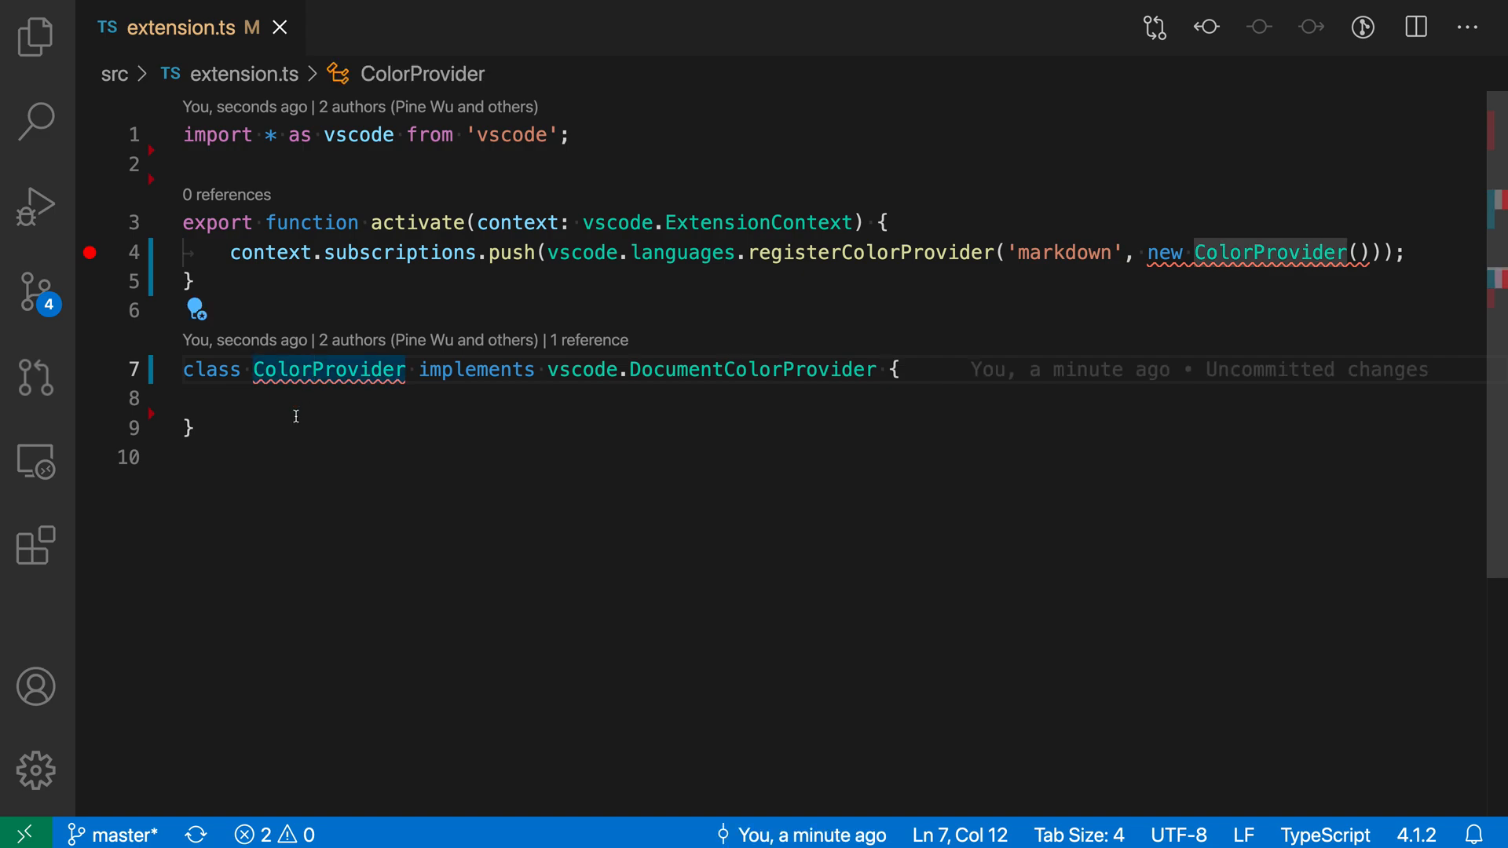
mouse_move(155, 275)
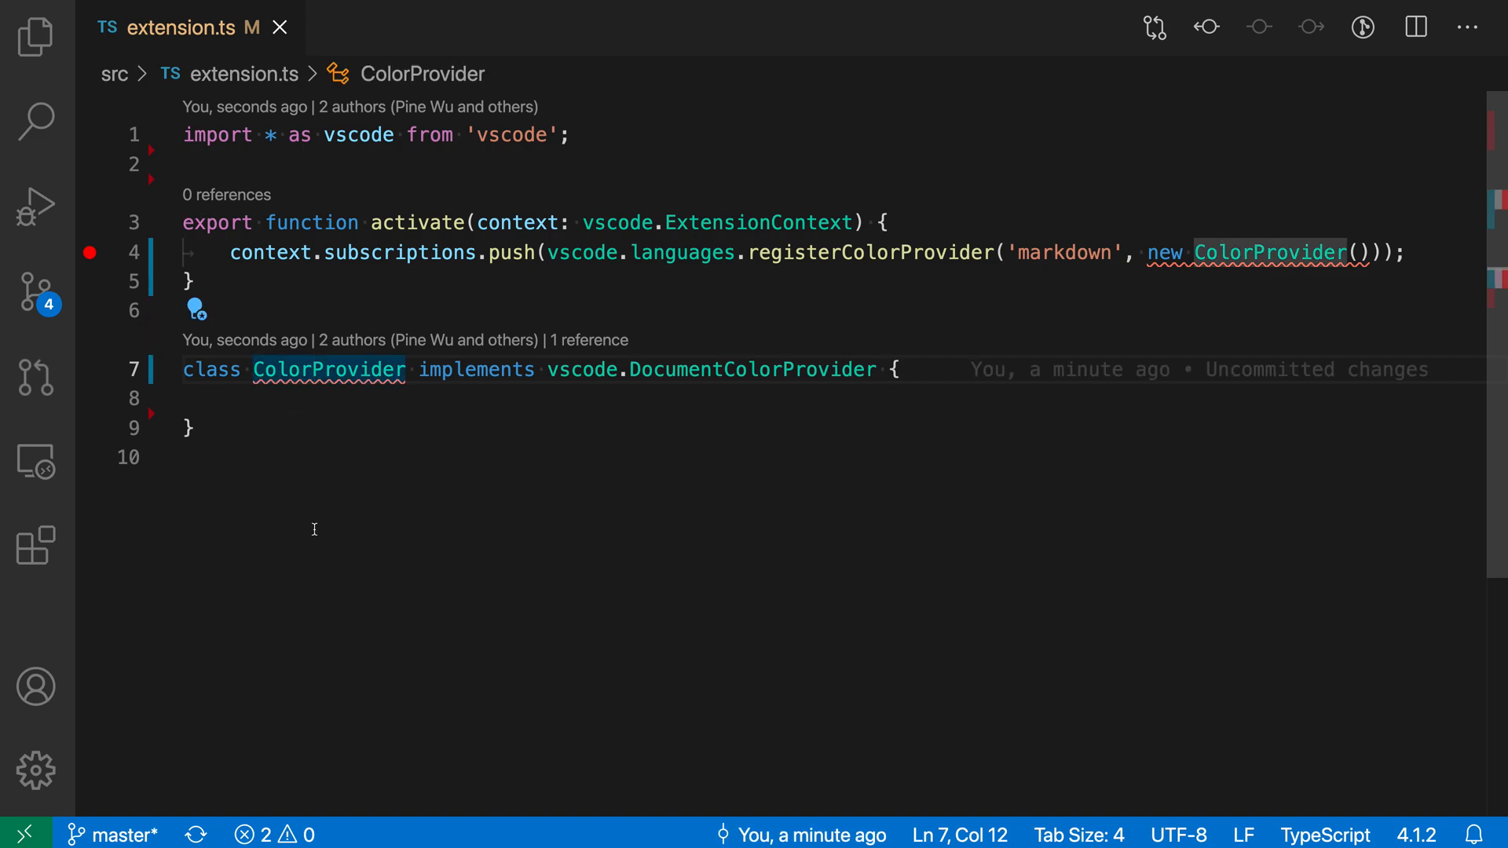
mouse_move(200, 313)
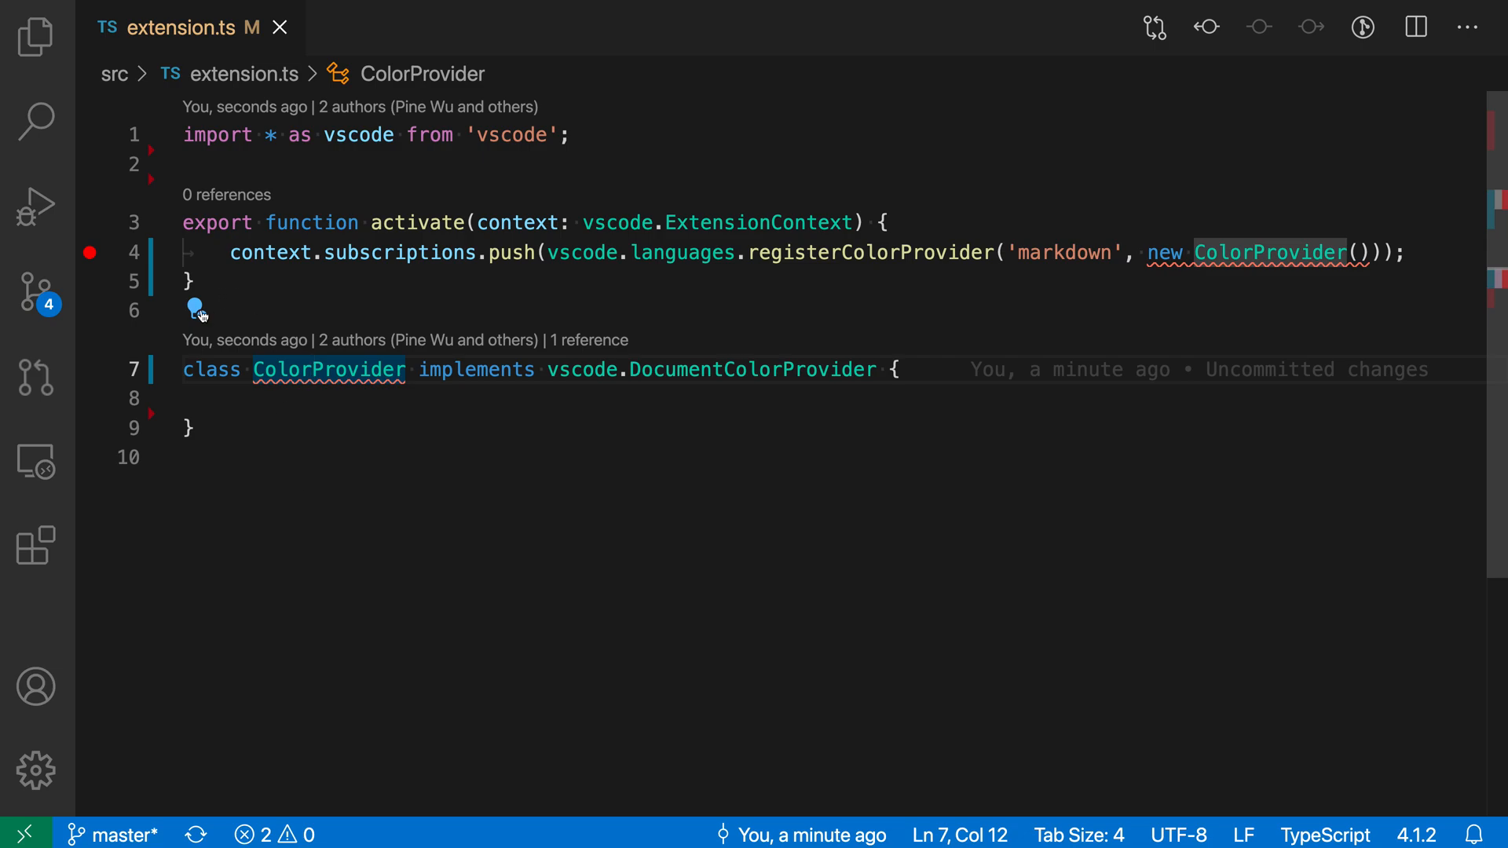
Show the quick fixes offered for the ColorProvider class
left_click(195, 308)
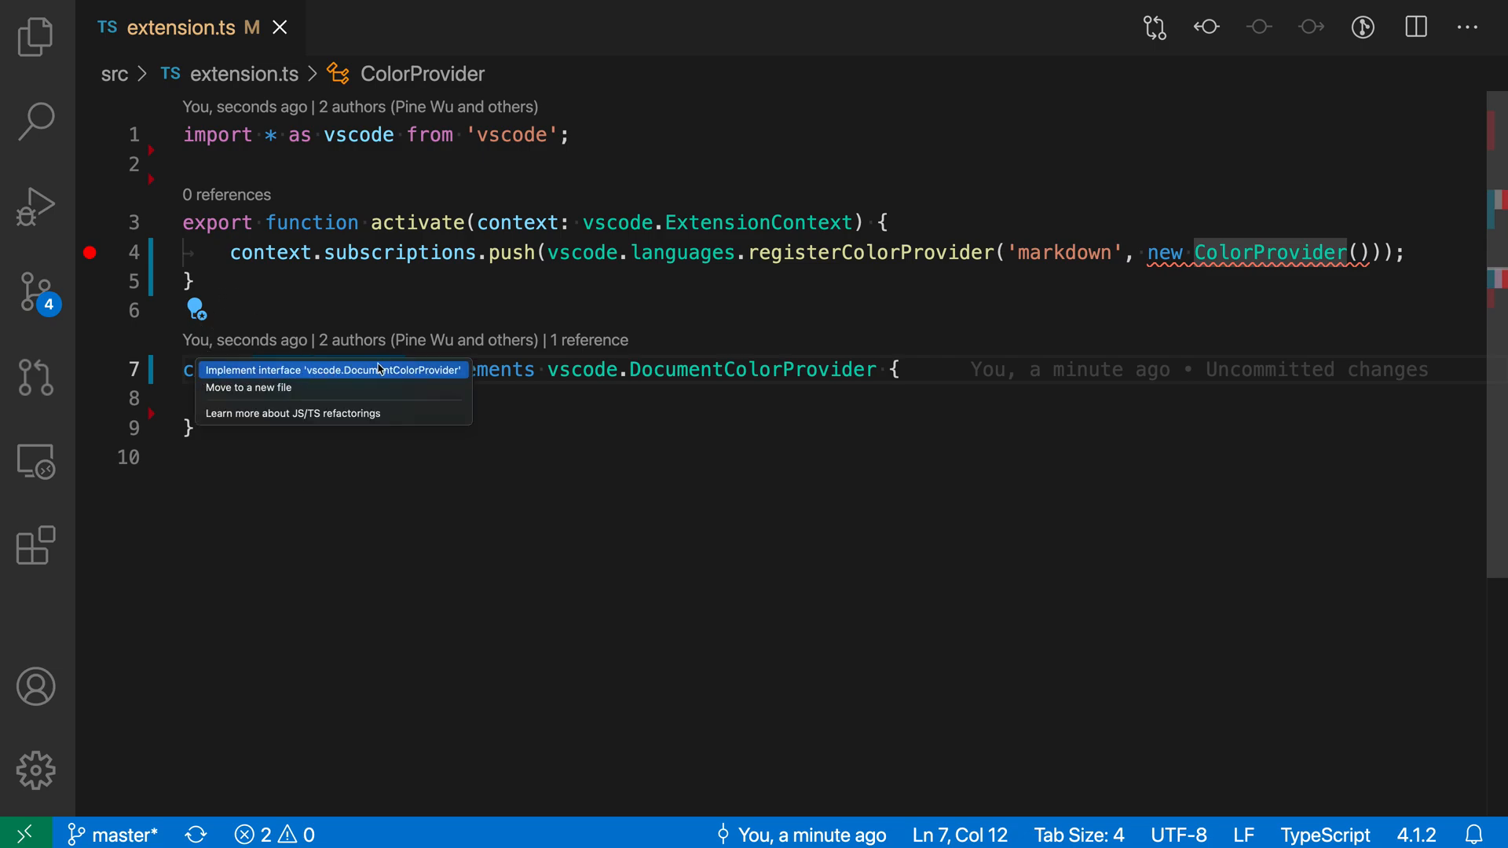
Implement the DocumentColorProvider interface, generating provideDocumentColors and provideColorPresentations stubs
left_click(333, 369)
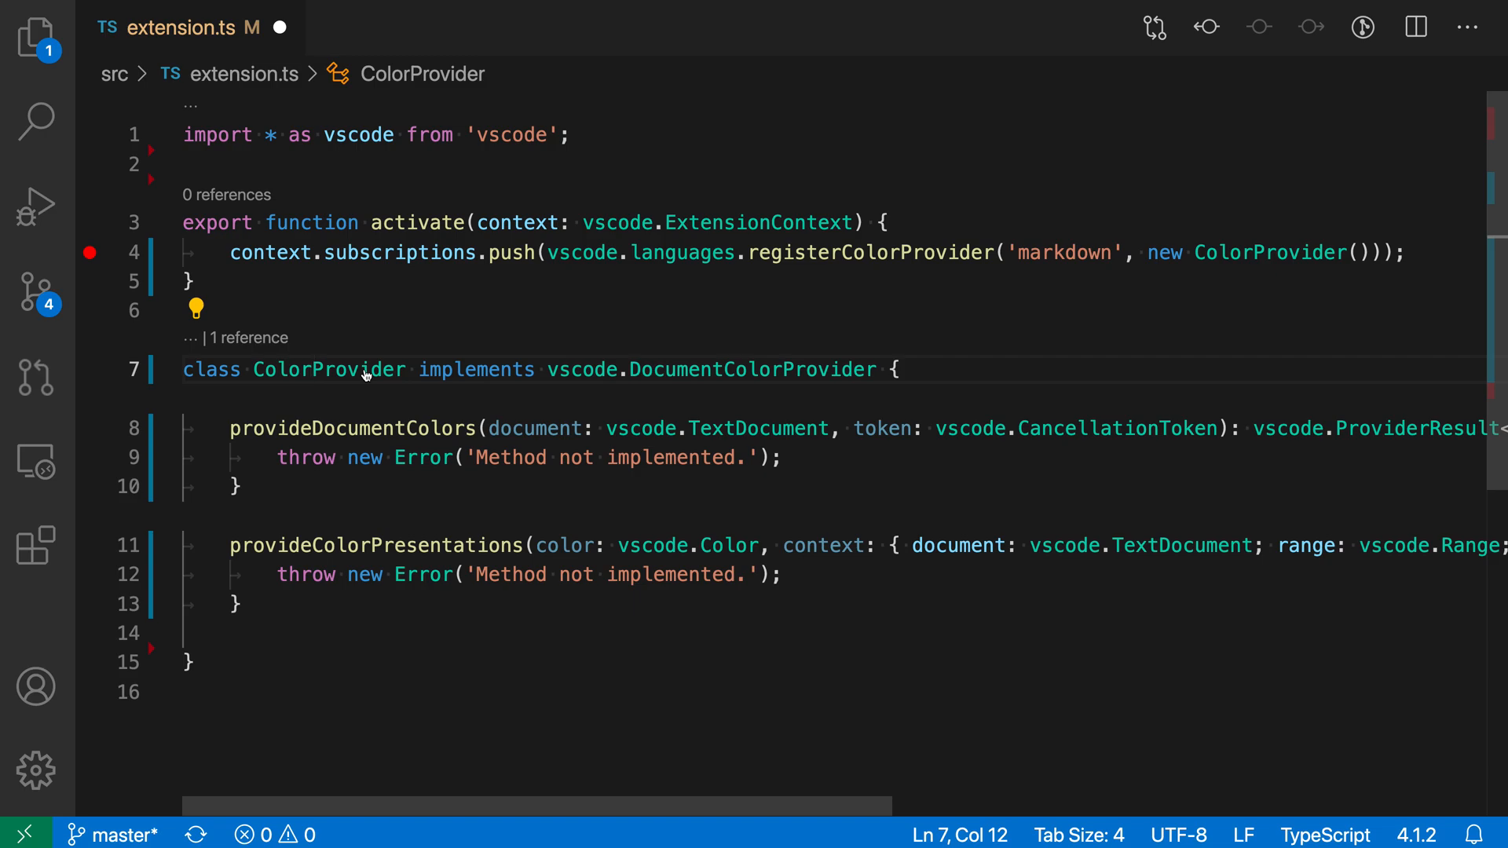
mouse_move(571, 727)
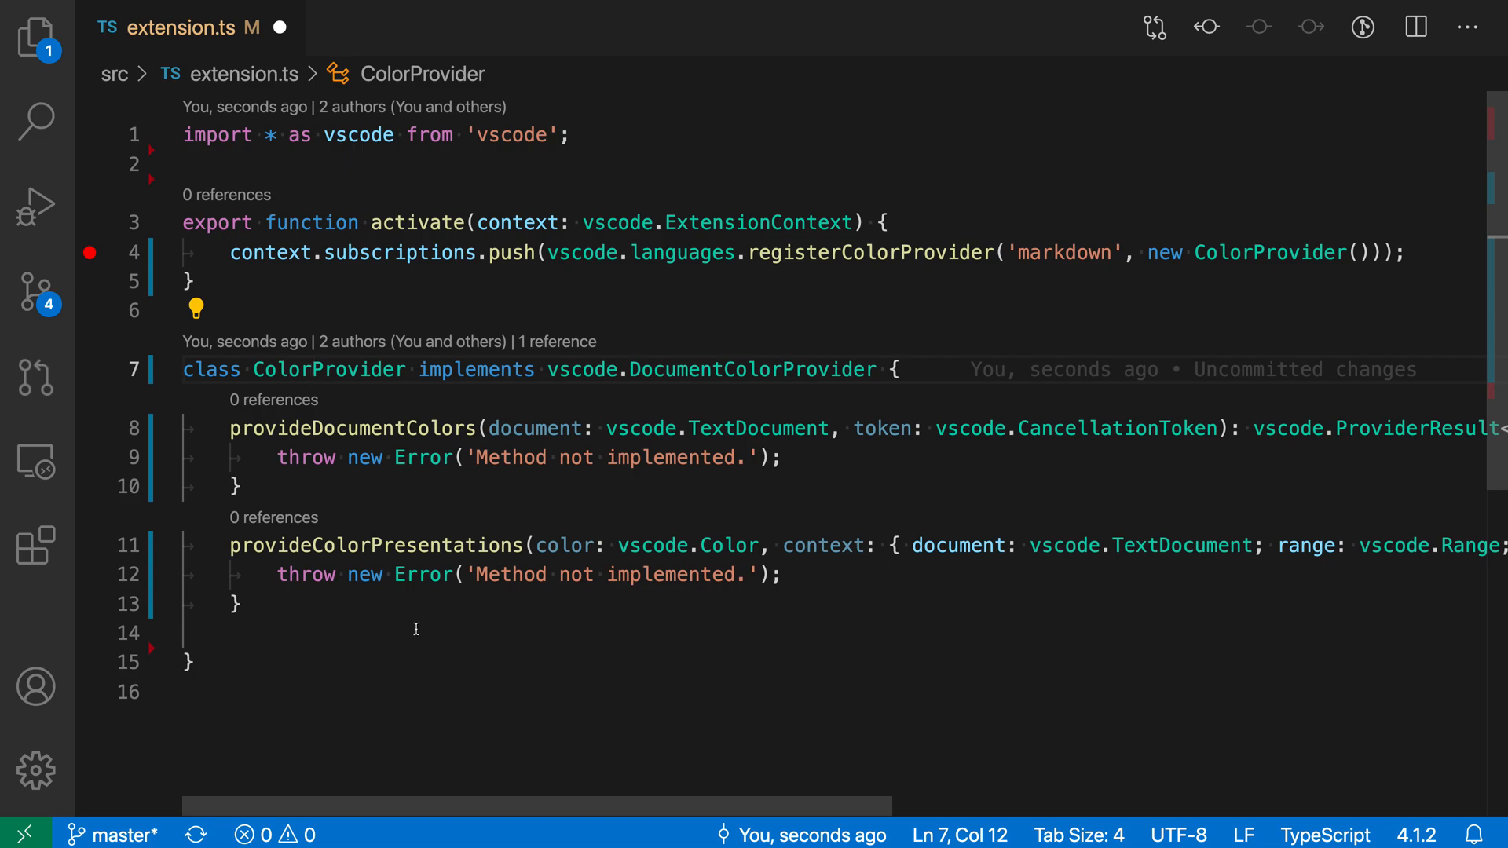
scroll("right", 3)
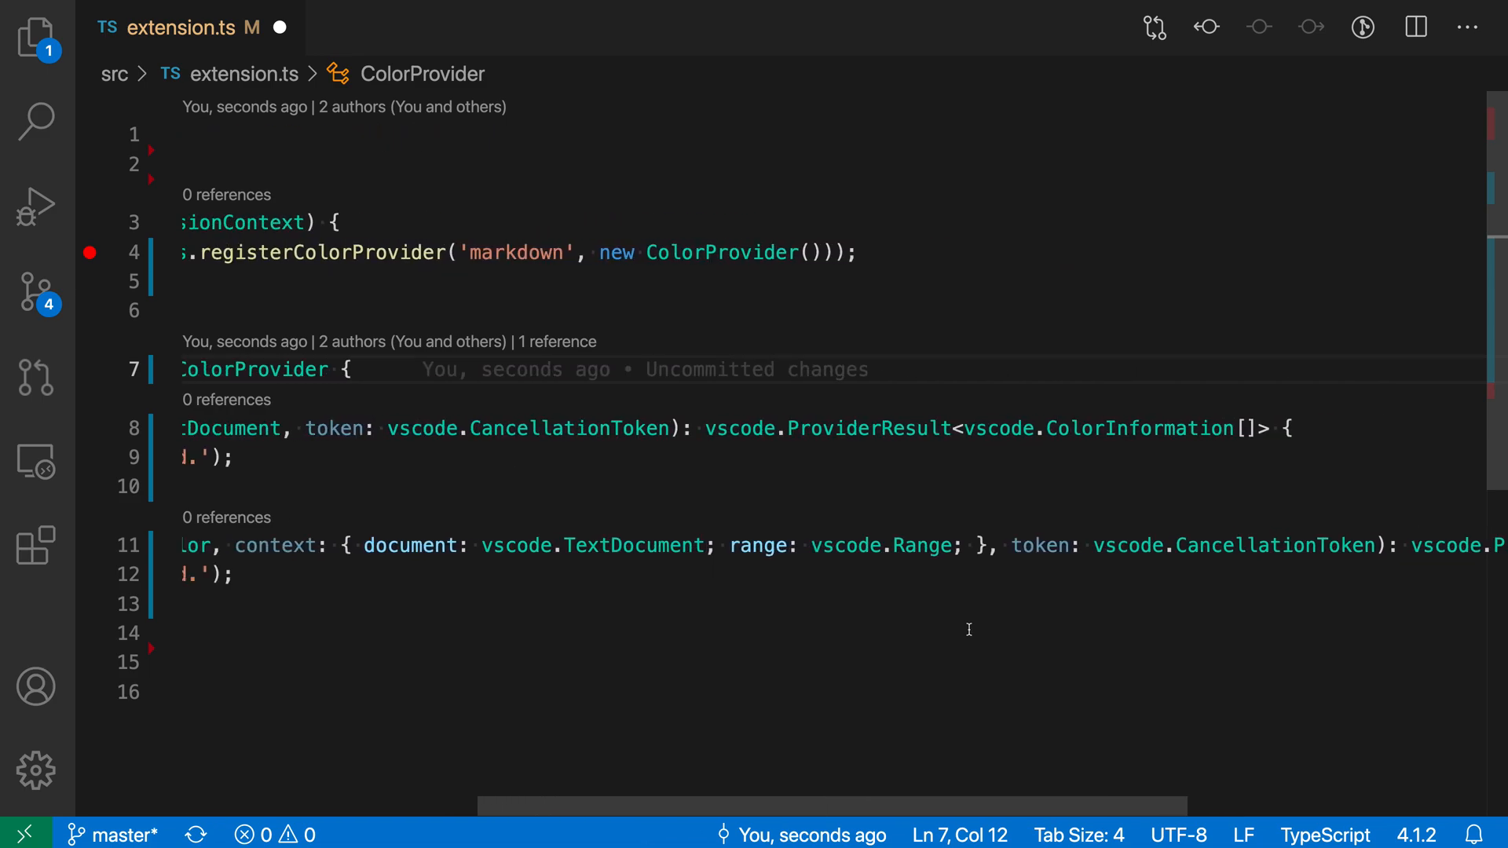
scroll("left", 3)
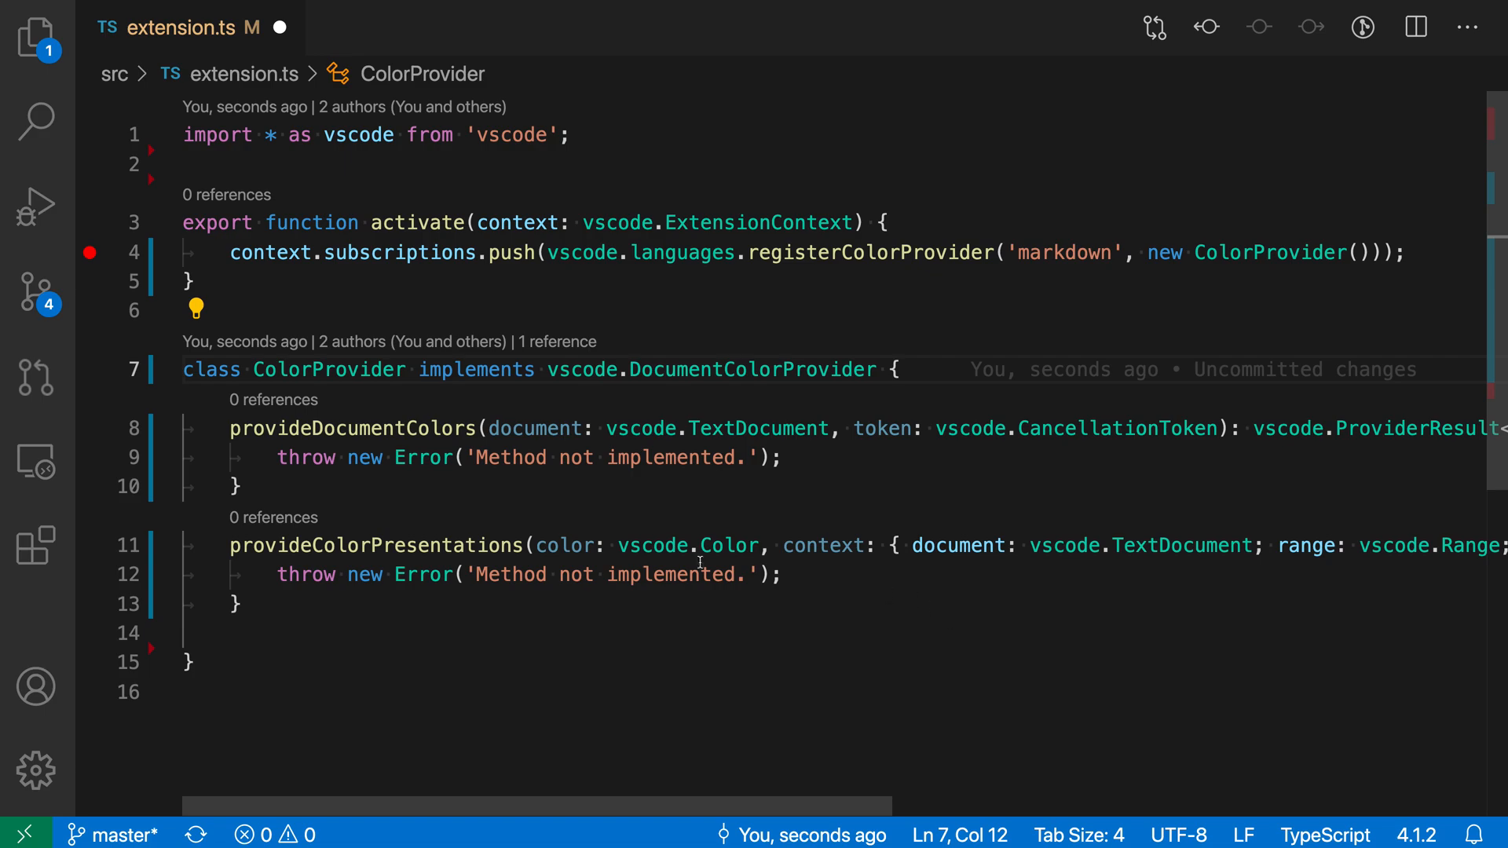
mouse_move(505, 515)
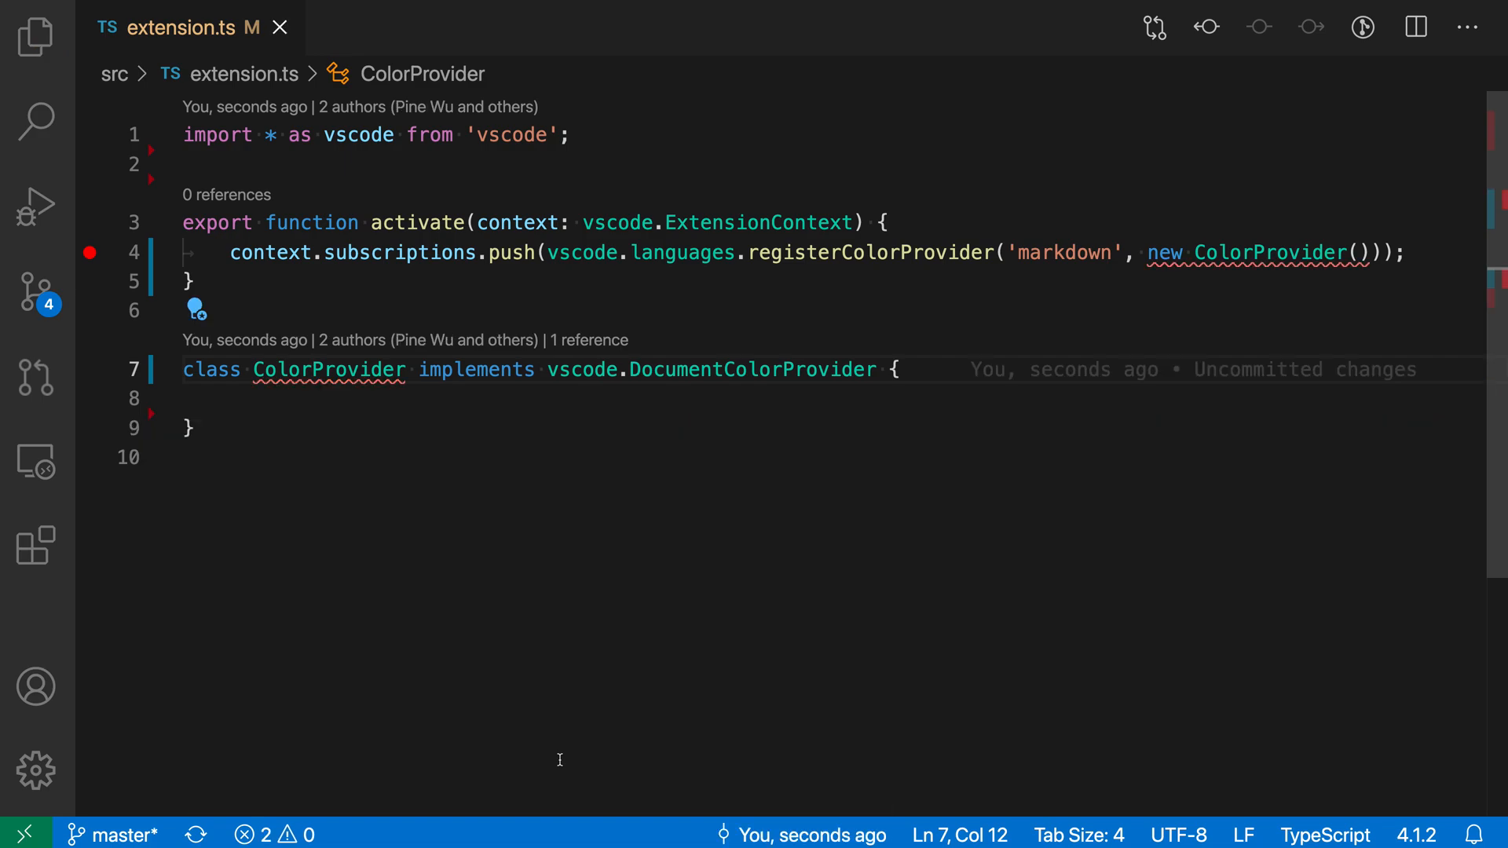
mouse_move(361, 464)
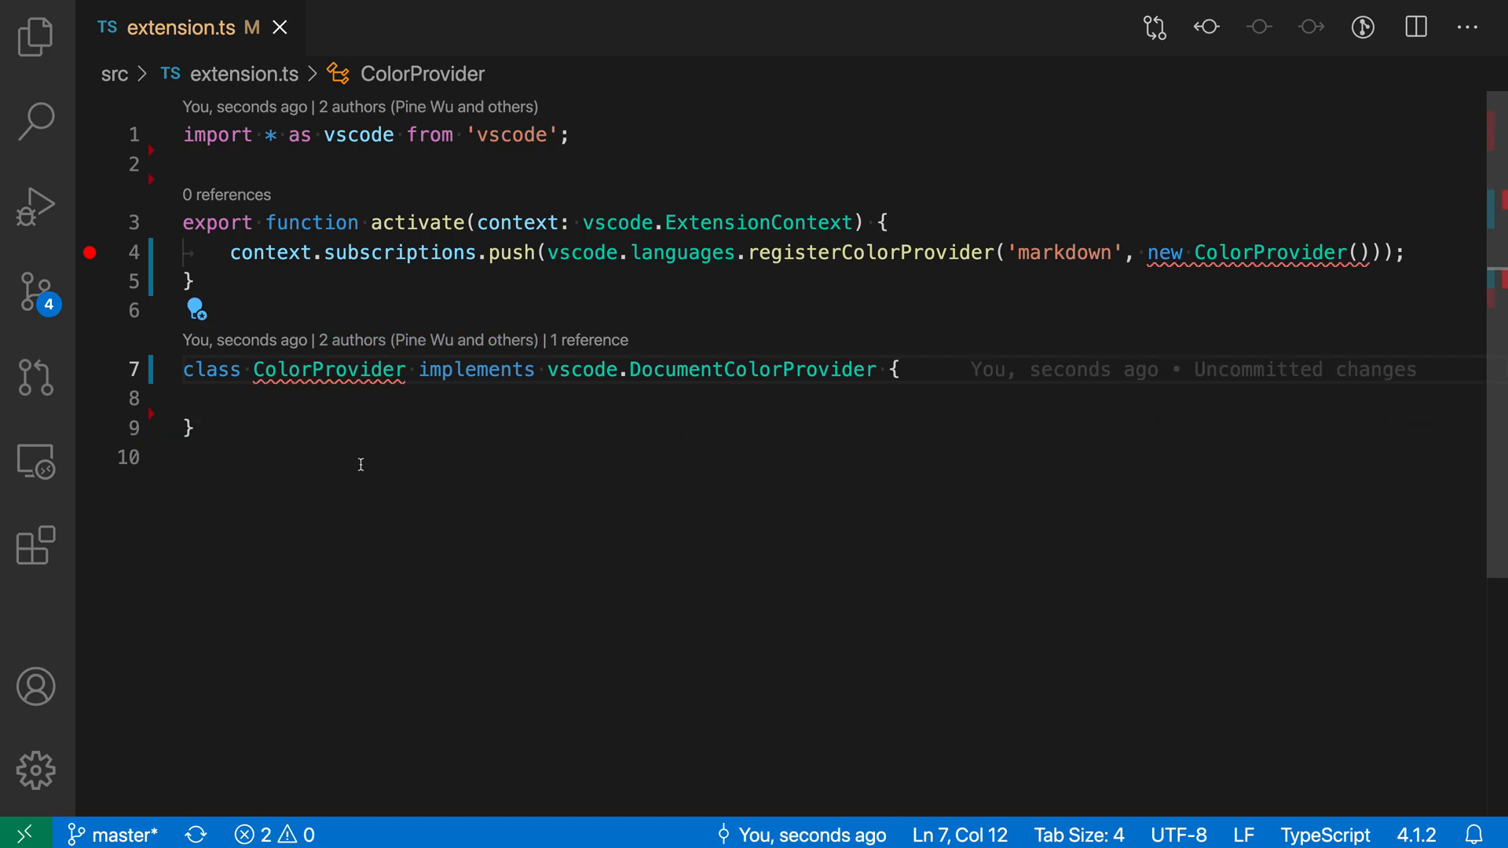
mouse_move(311, 537)
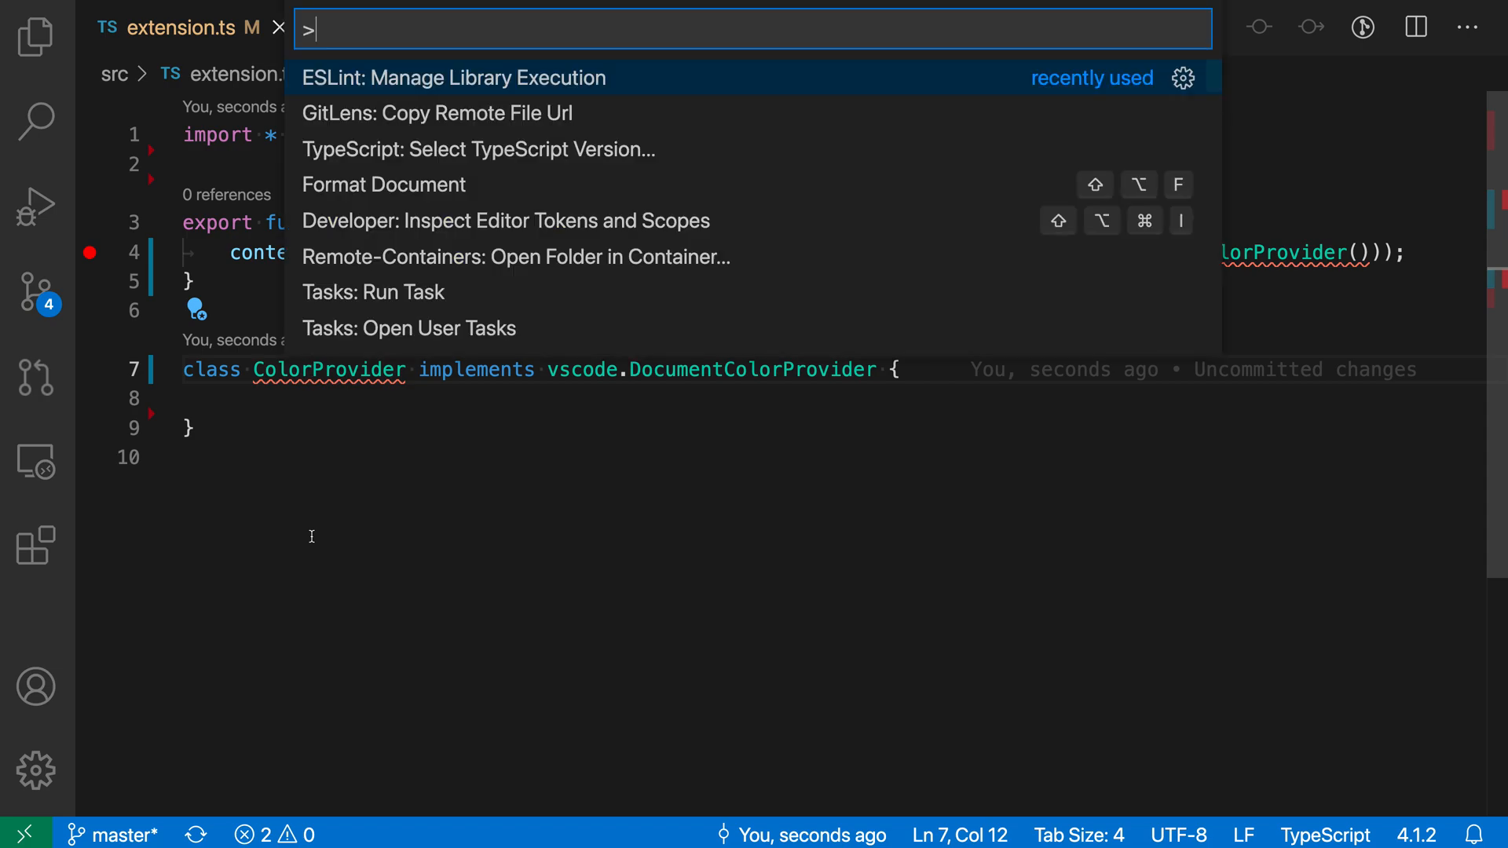
Run 'Auto Fix...' from the Command Palette to regenerate both ColorProvider method stubs
type("auto fi")
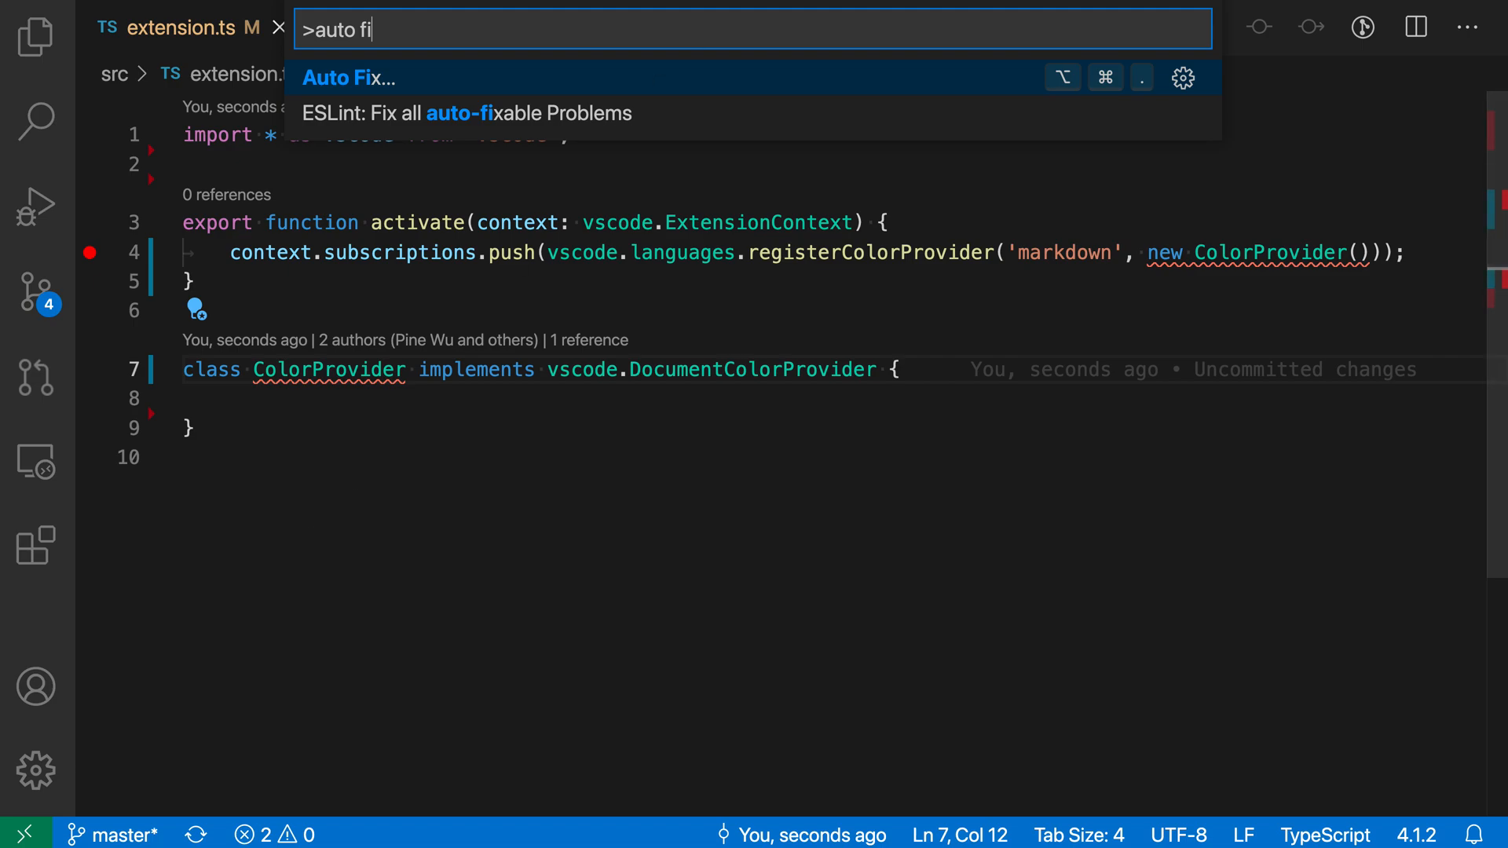
mouse_move(300, 87)
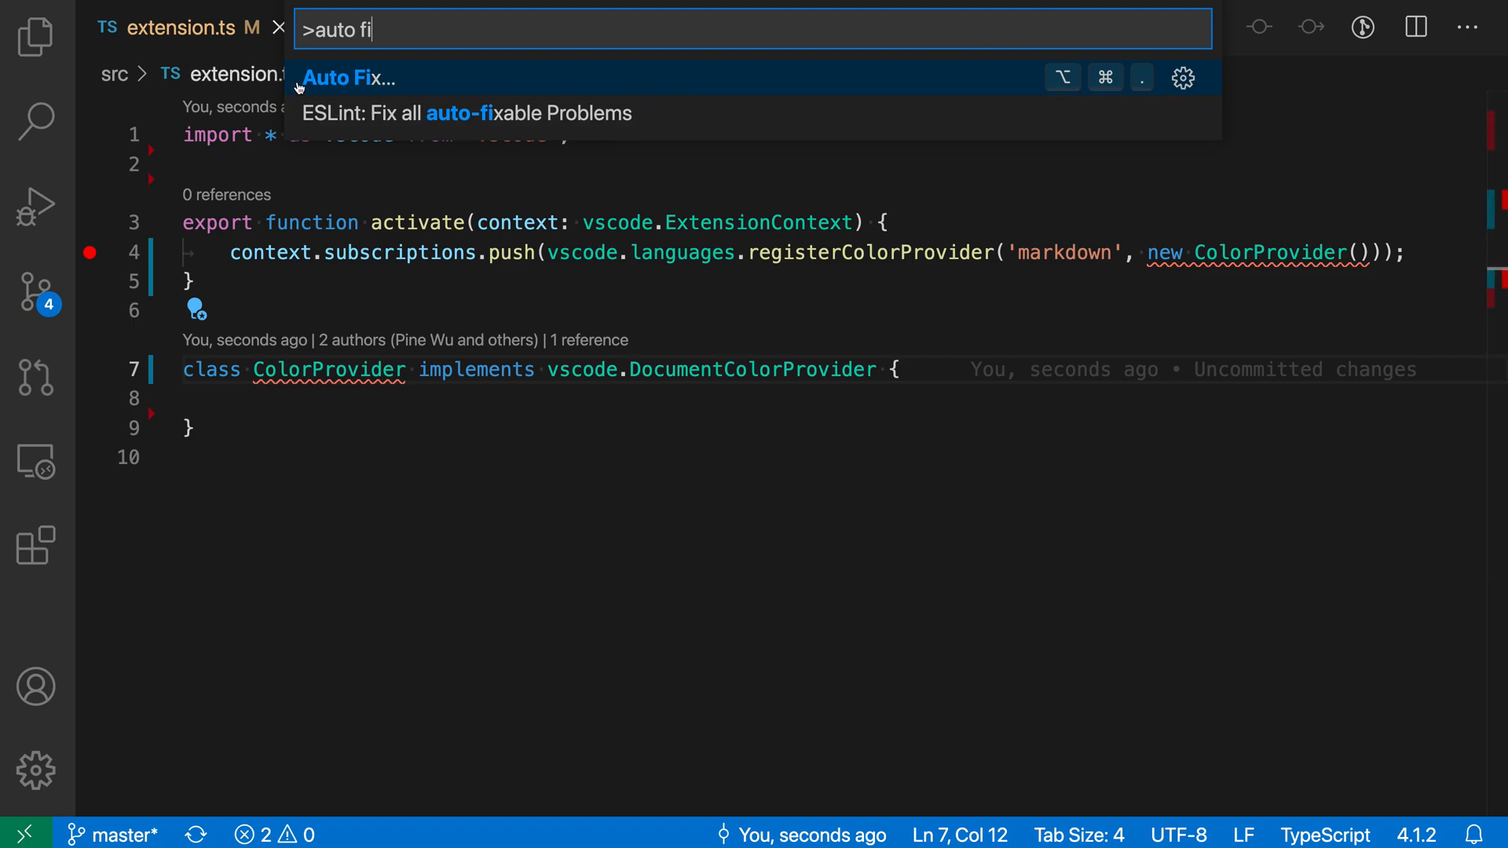
left_click(349, 79)
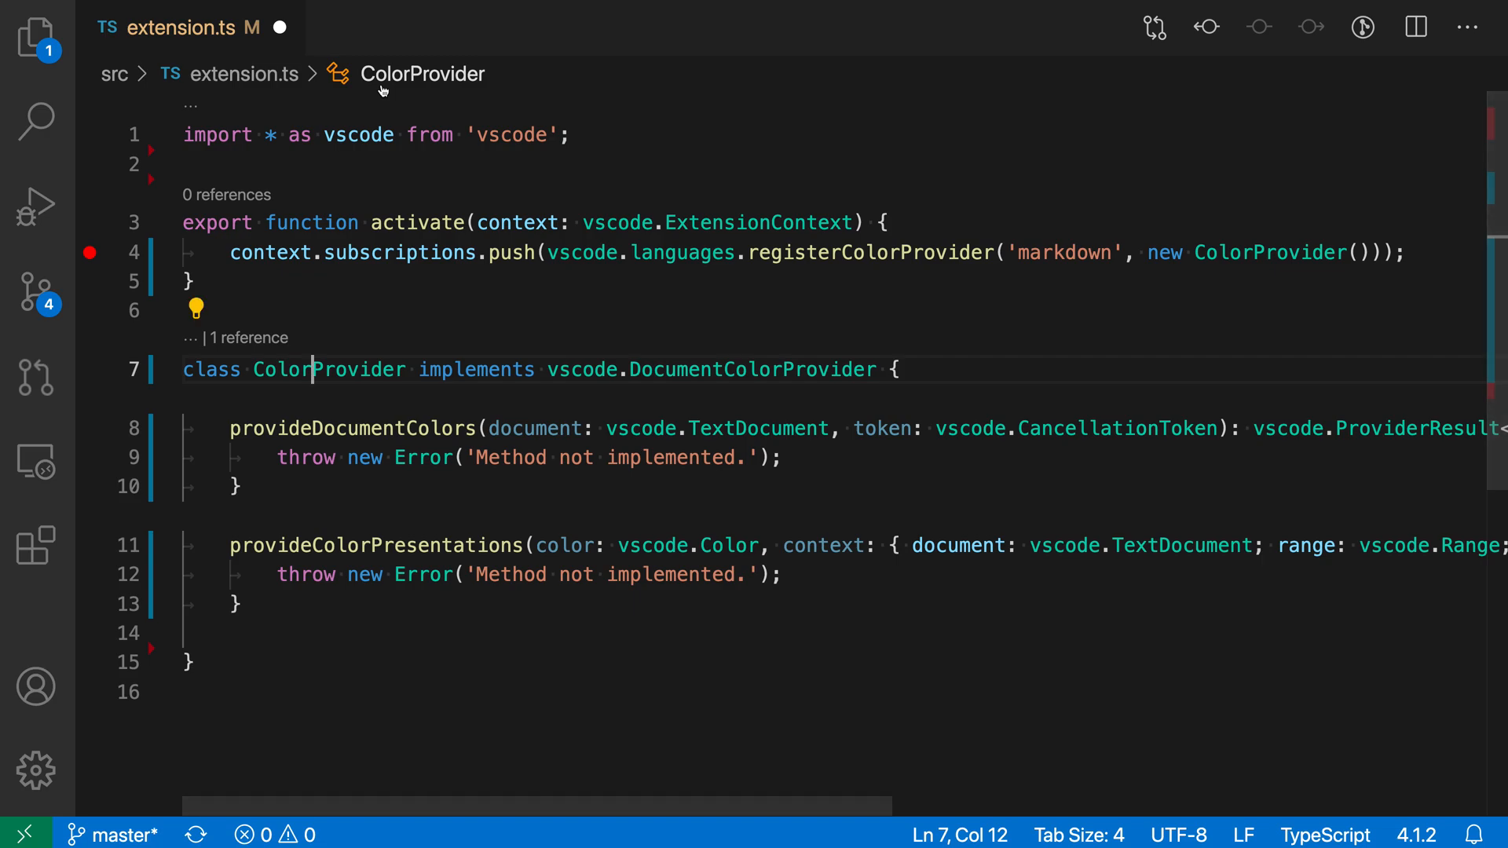